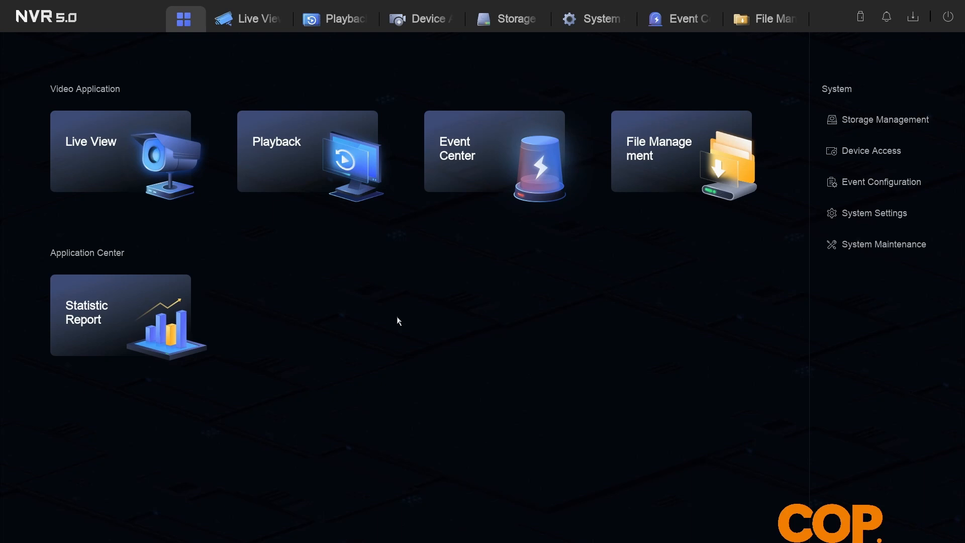
pyautogui.moveTo(388, 315)
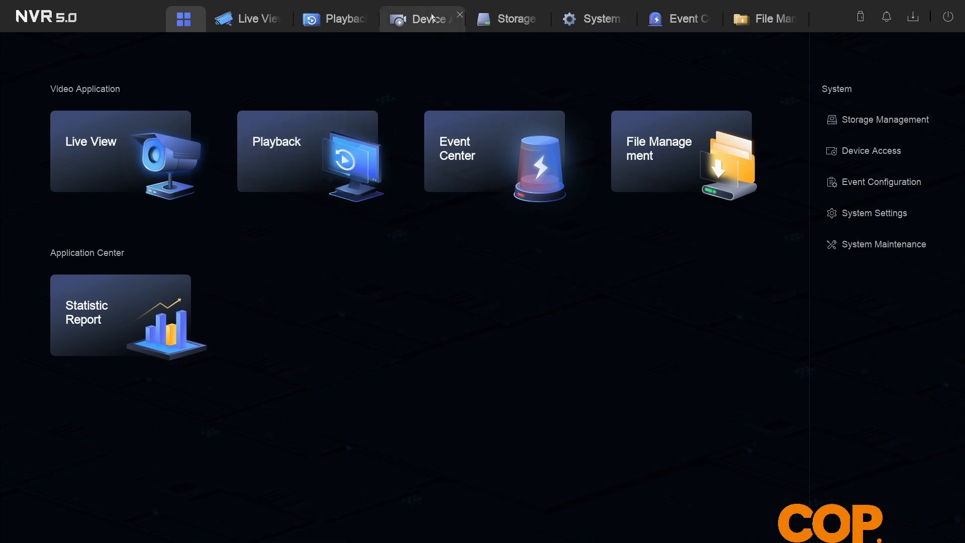
# - In COP CAM's Device Parameter video settings, set the main stream video type to Video & Audio
pyautogui.click(422, 18)
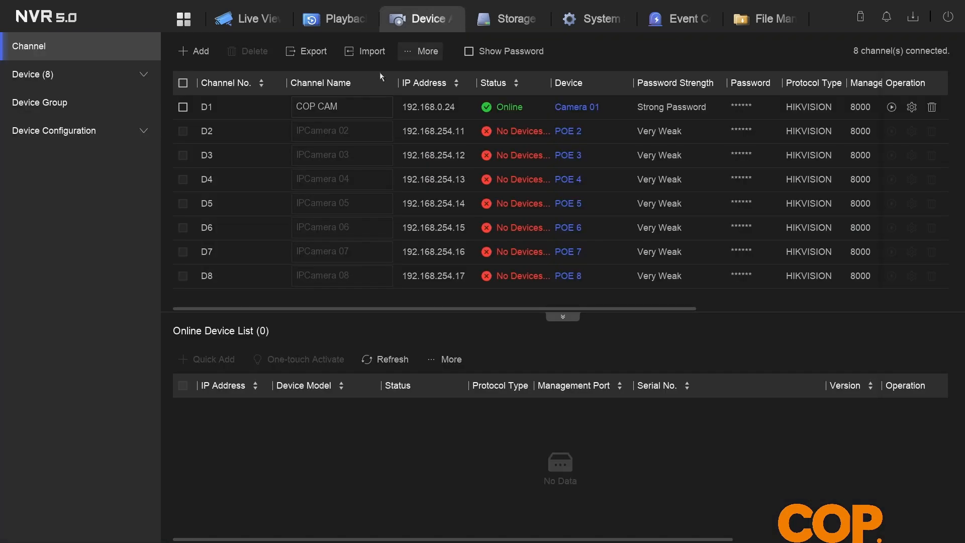
pyautogui.click(54, 131)
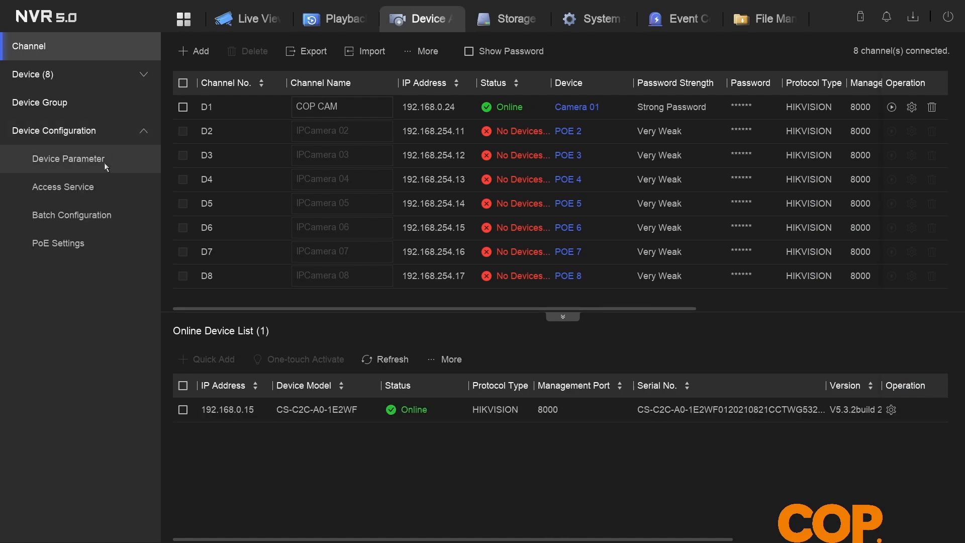
pyautogui.click(67, 159)
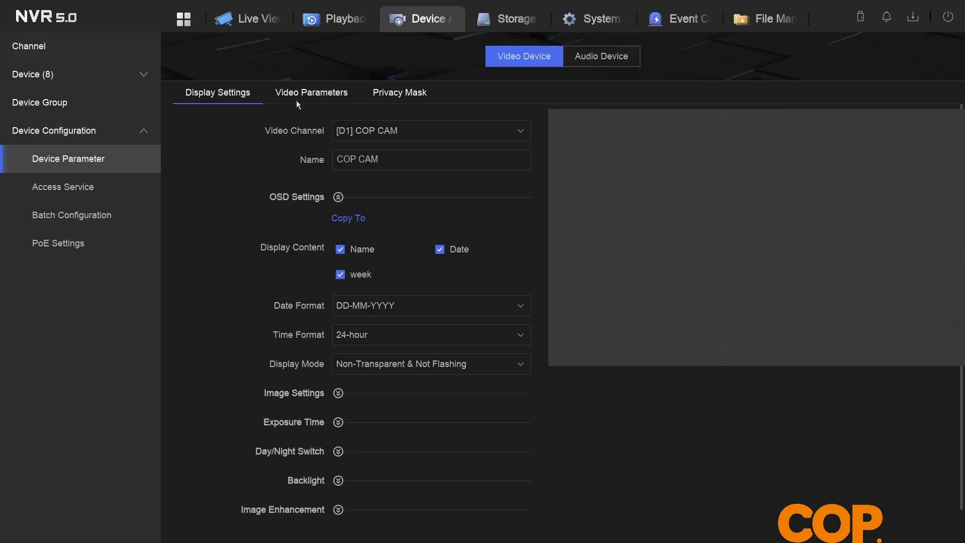
pyautogui.click(311, 93)
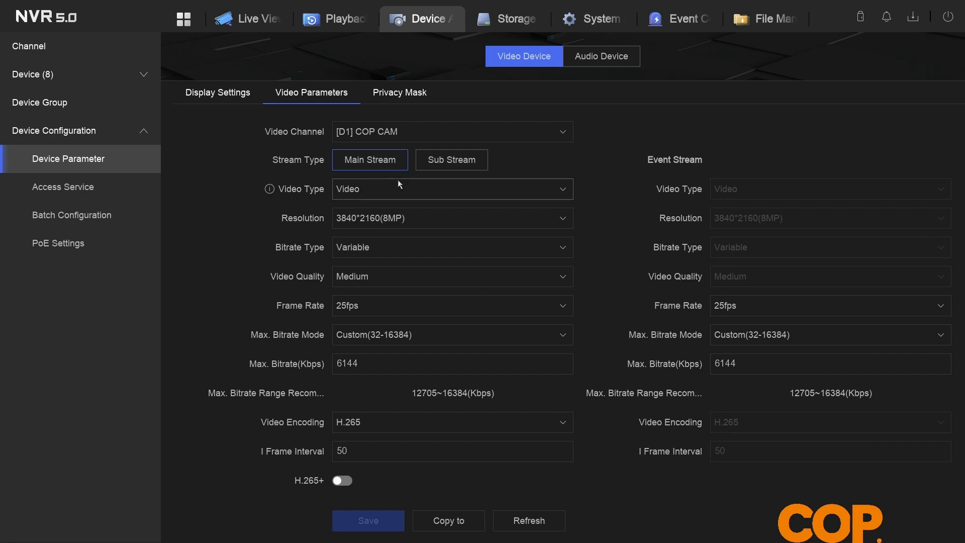
pyautogui.moveTo(552, 191)
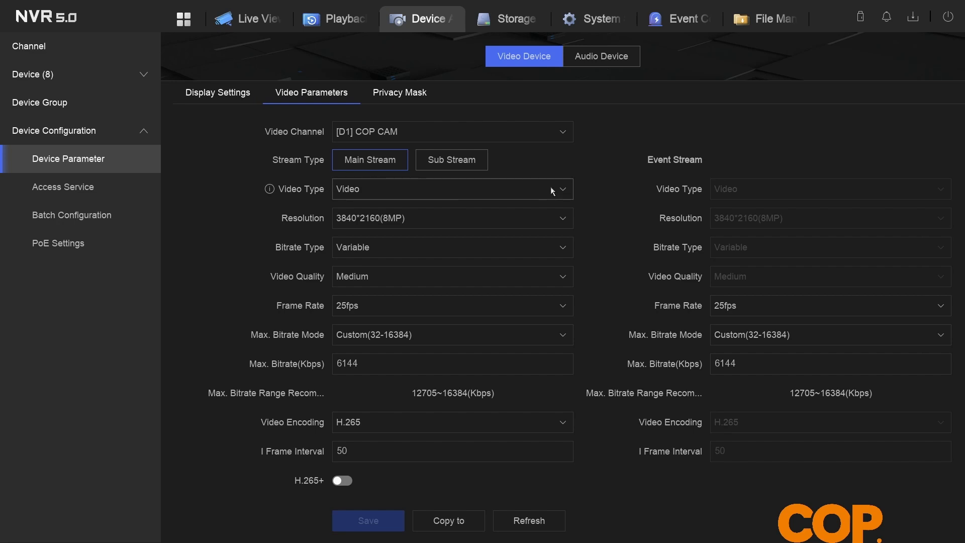
pyautogui.click(451, 188)
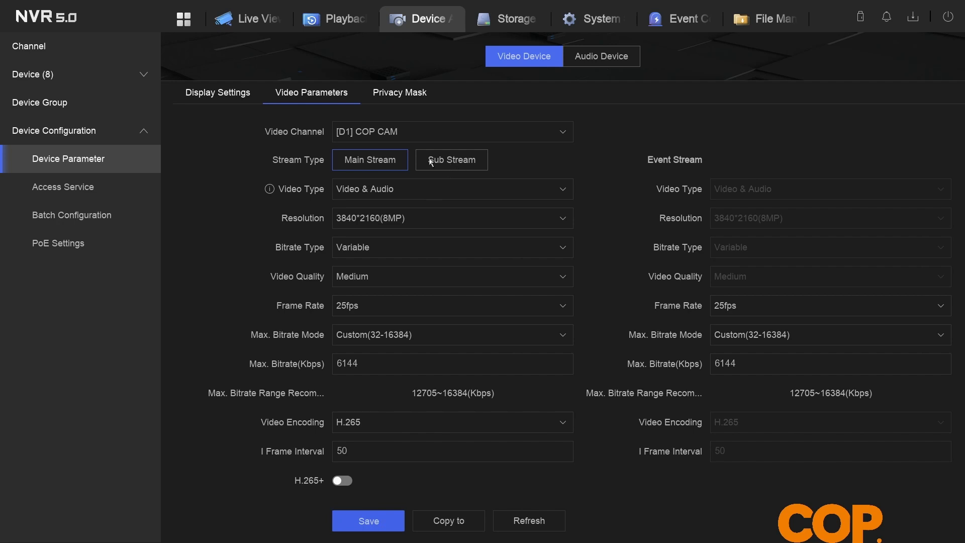
# - Save the main stream, then set the sub stream to Video & Audio and save it
pyautogui.click(368, 519)
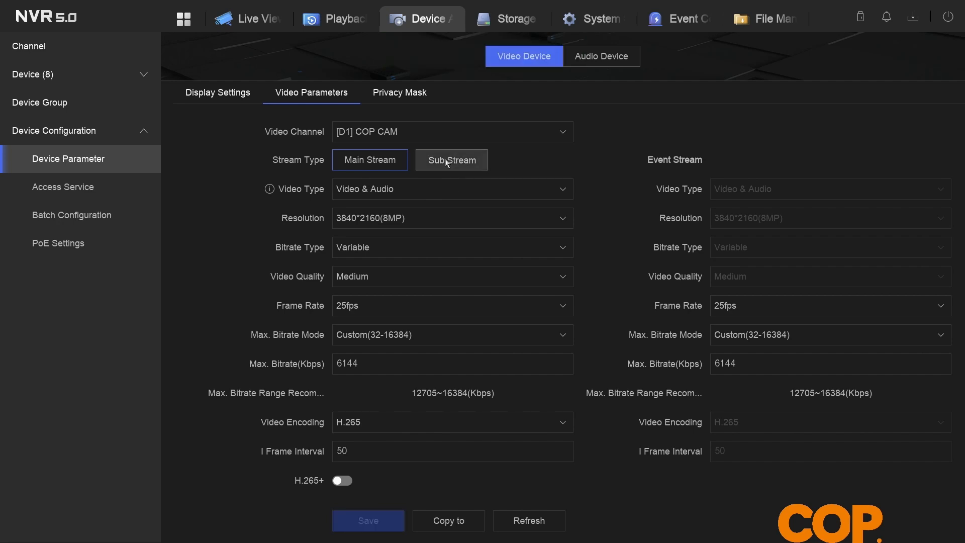
pyautogui.click(452, 160)
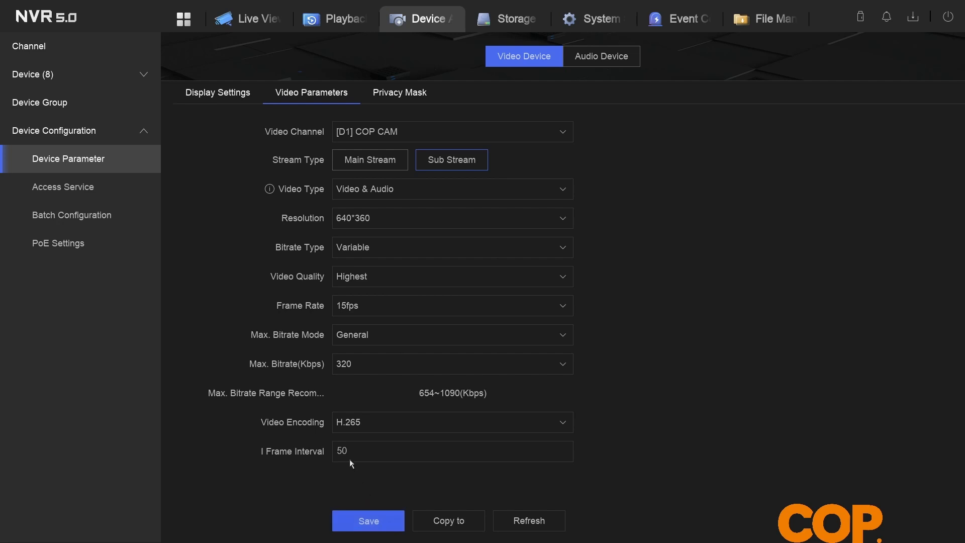
pyautogui.click(368, 520)
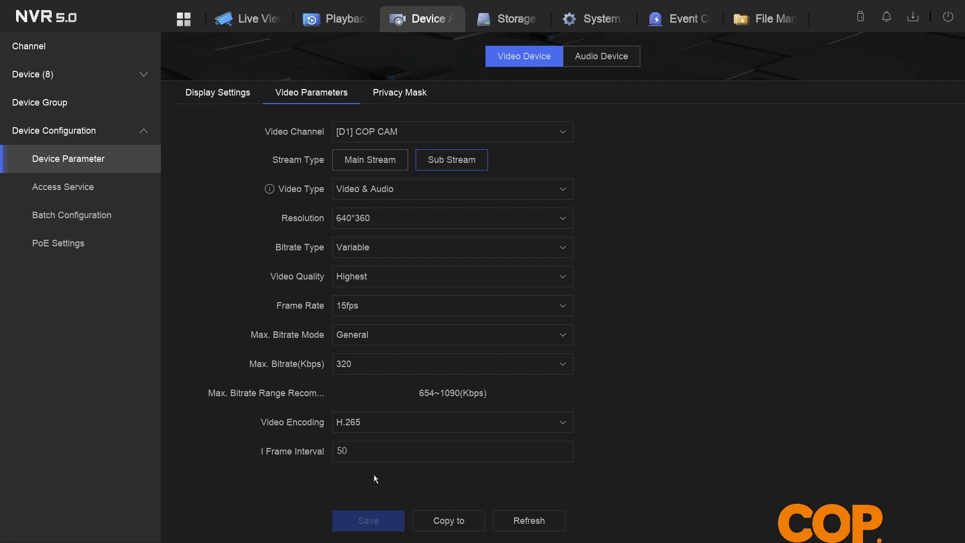
pyautogui.moveTo(523, 315)
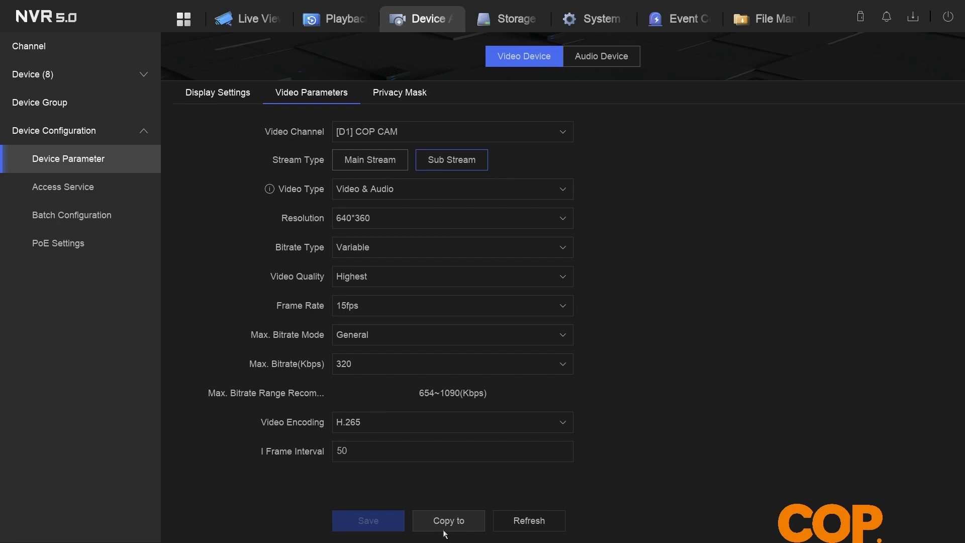
# - Copy the sub stream settings to all channels and save them
pyautogui.click(448, 520)
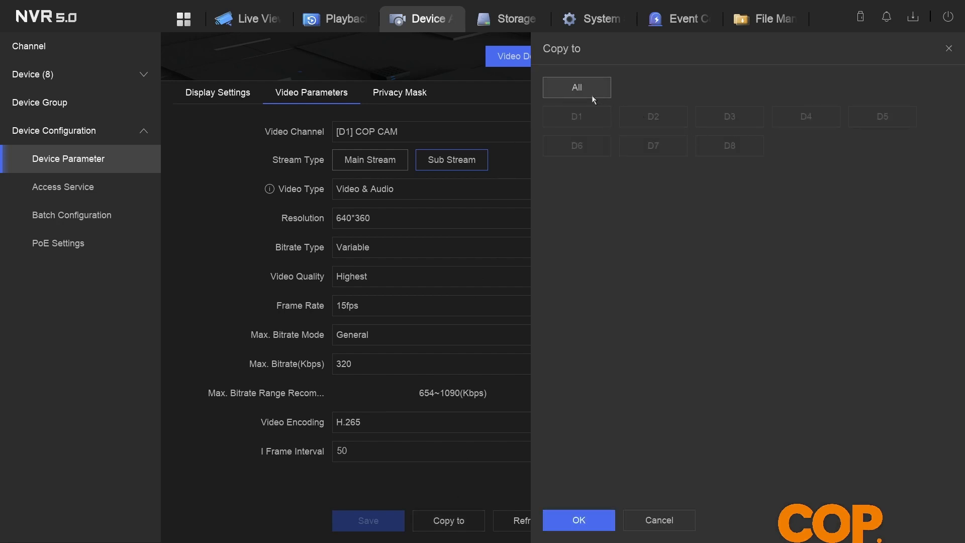
pyautogui.click(576, 87)
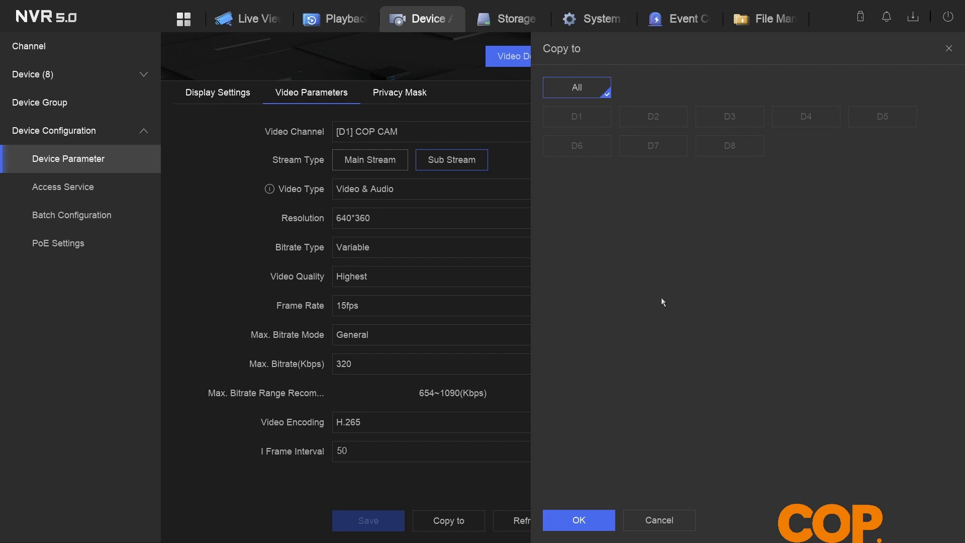
pyautogui.click(657, 520)
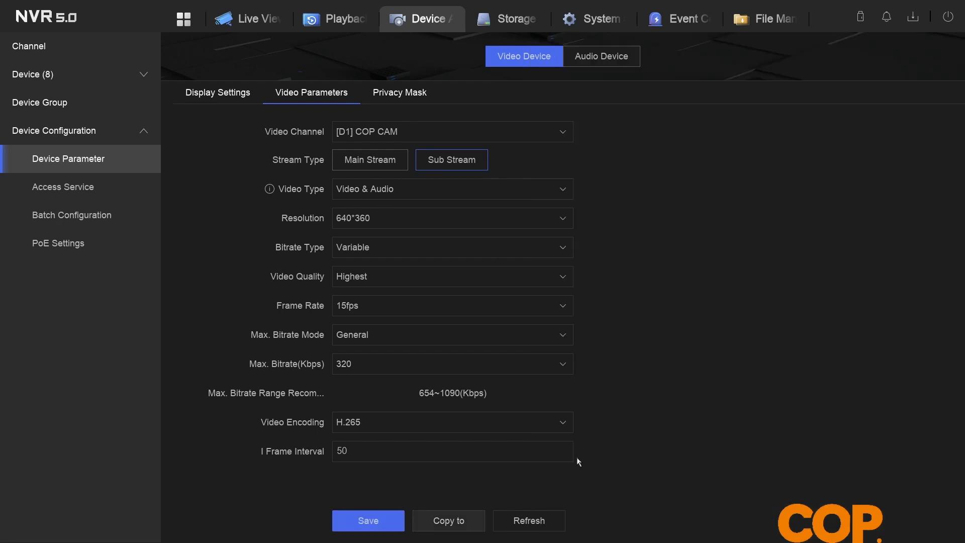
pyautogui.moveTo(574, 454)
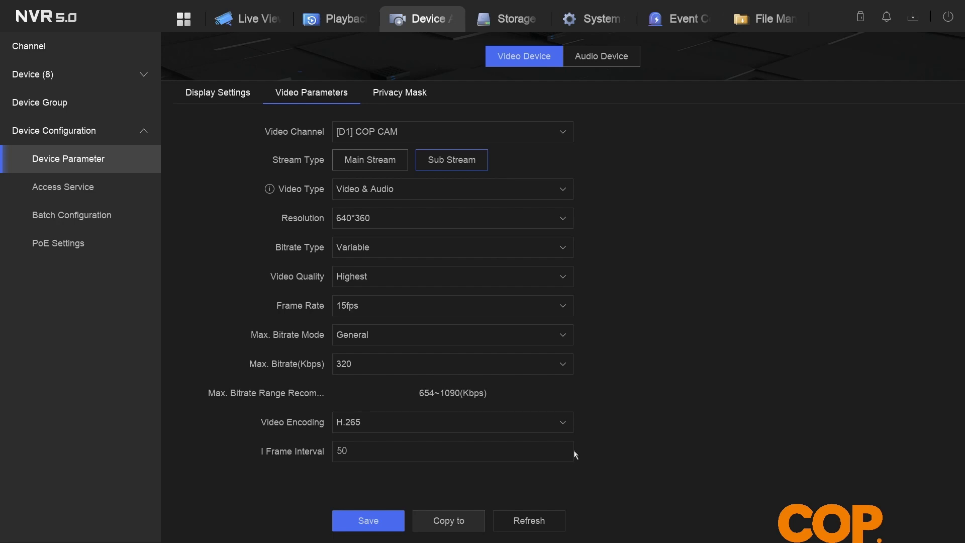
pyautogui.click(368, 520)
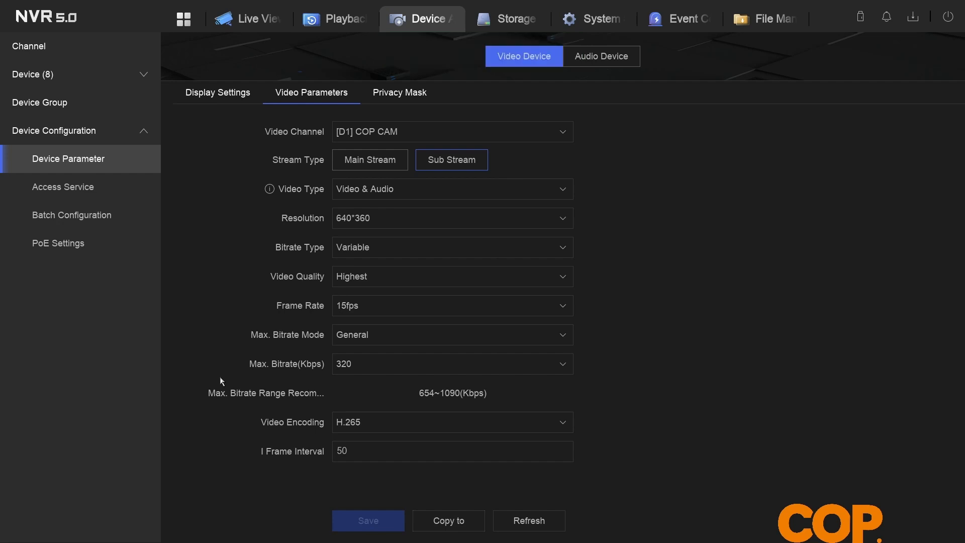
pyautogui.moveTo(508, 18)
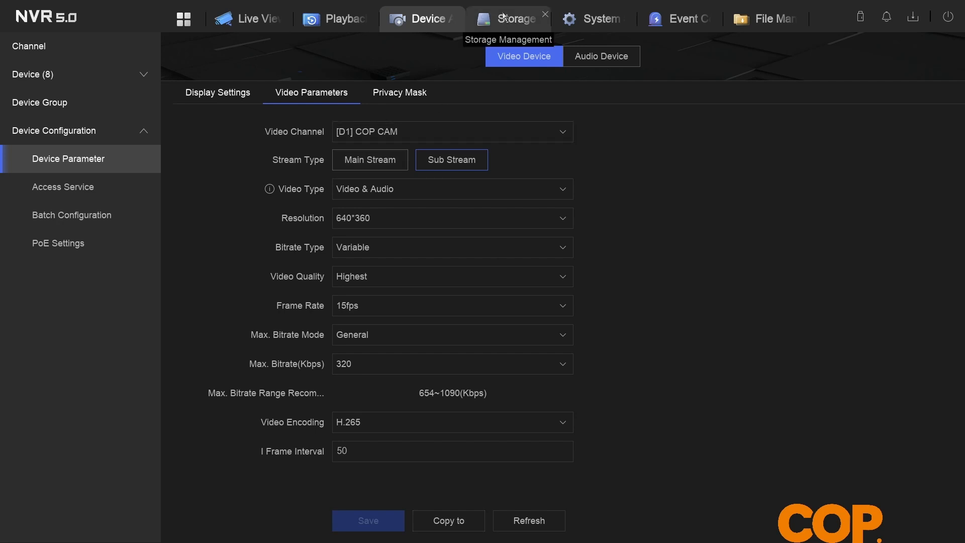
# - In Storage Management, enable Record Audio in D1 COP CAM's advanced settings and save
pyautogui.click(509, 18)
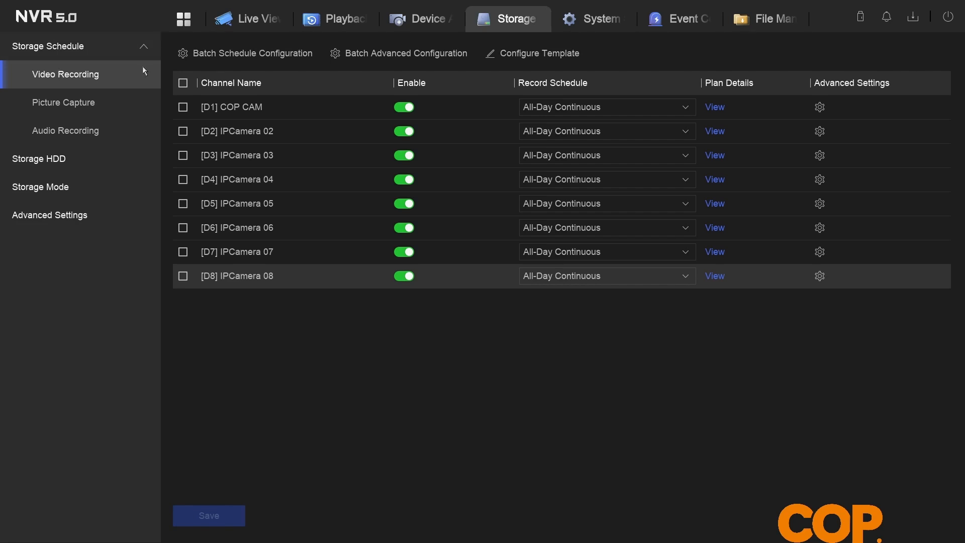
pyautogui.moveTo(772, 105)
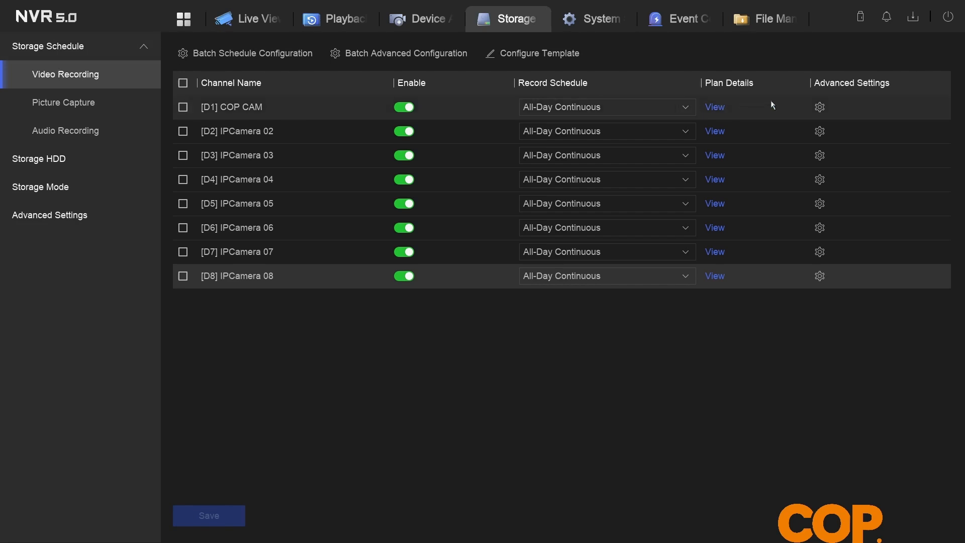
pyautogui.moveTo(819, 107)
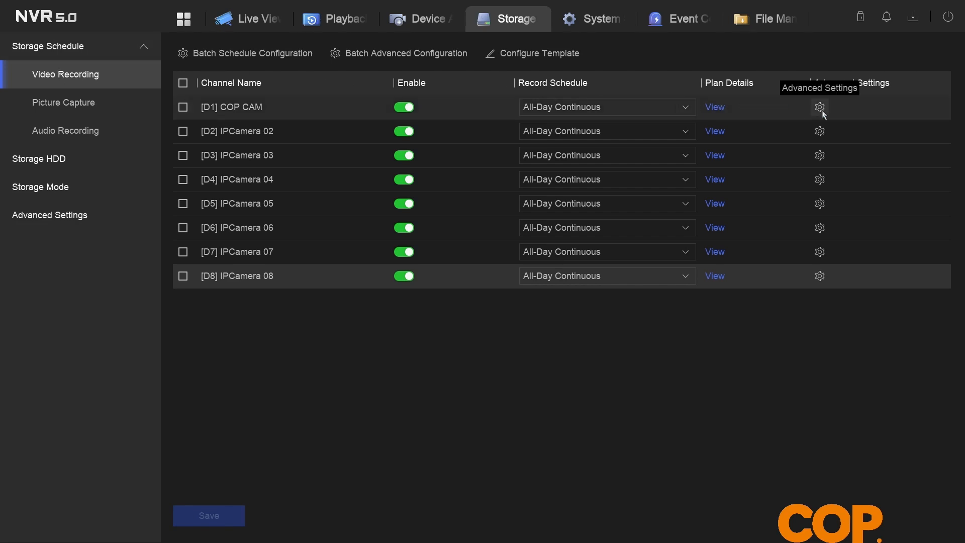
pyautogui.click(819, 107)
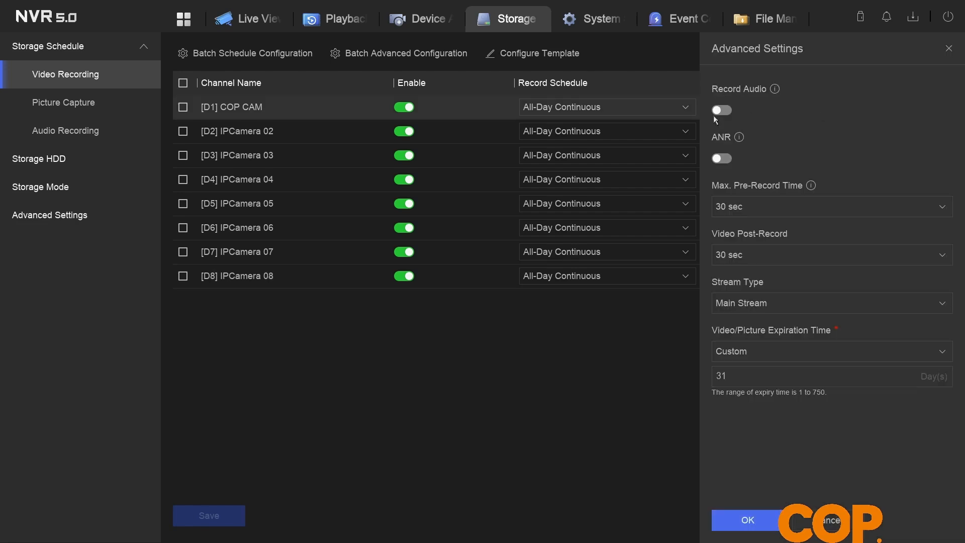
pyautogui.click(720, 111)
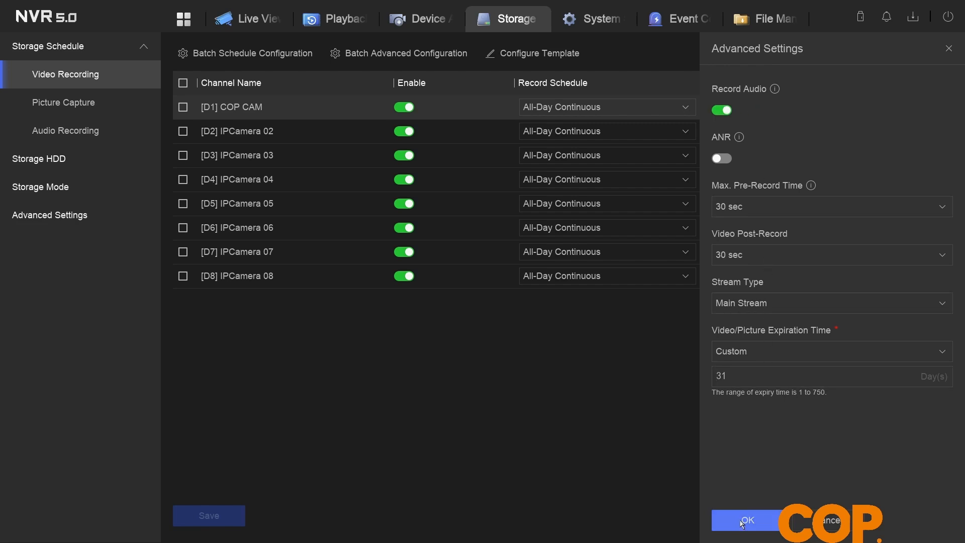
pyautogui.click(744, 519)
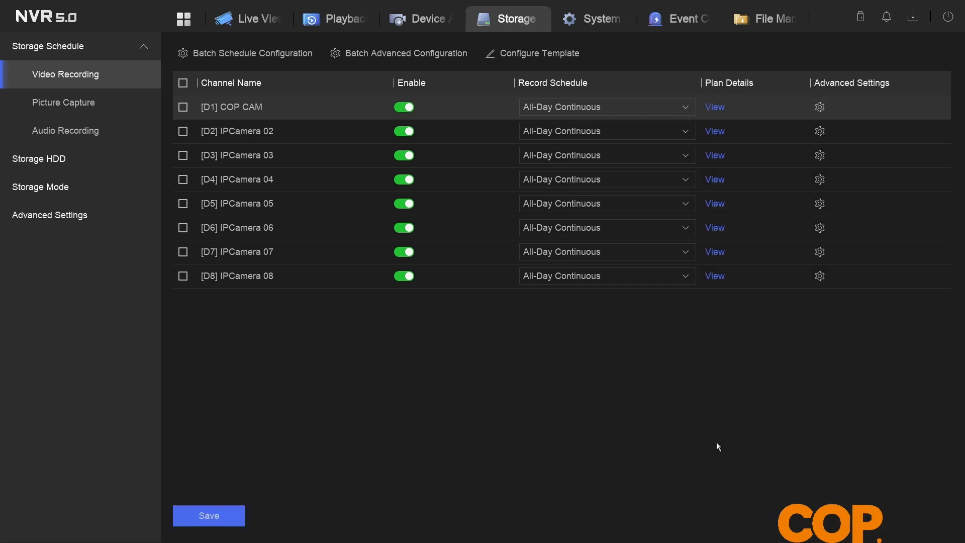
pyautogui.click(209, 514)
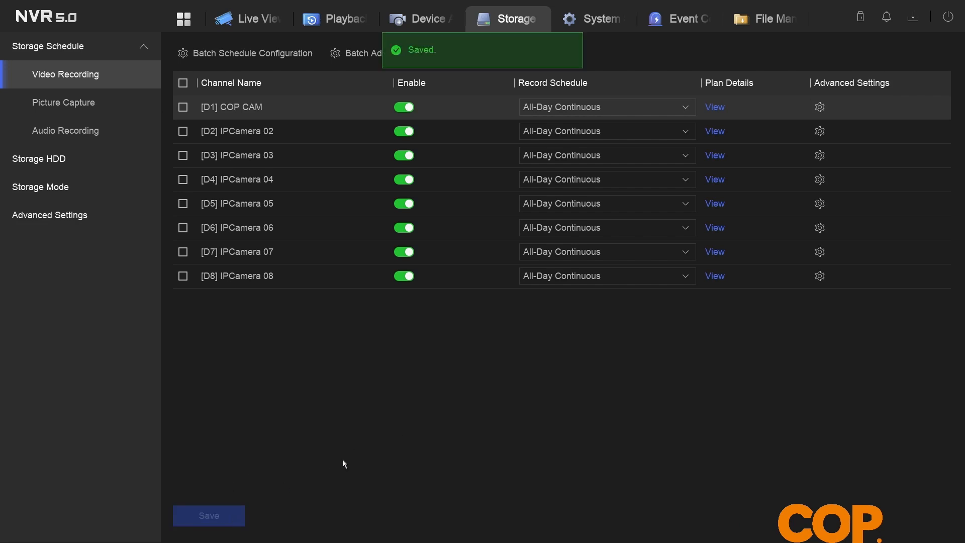
pyautogui.click(183, 82)
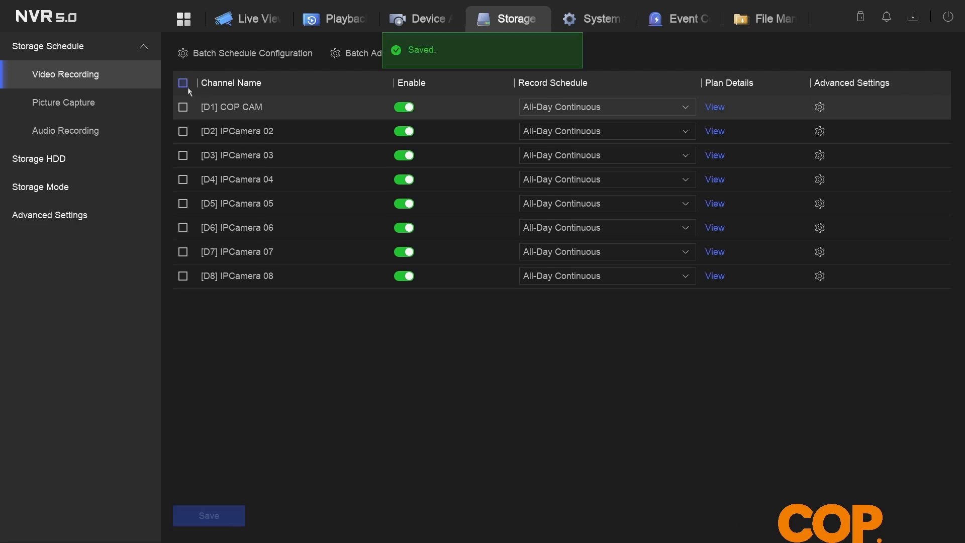
# - Batch-apply Record Audio to all eight channels, accept the 31-day overwrite warning, and save
pyautogui.click(183, 82)
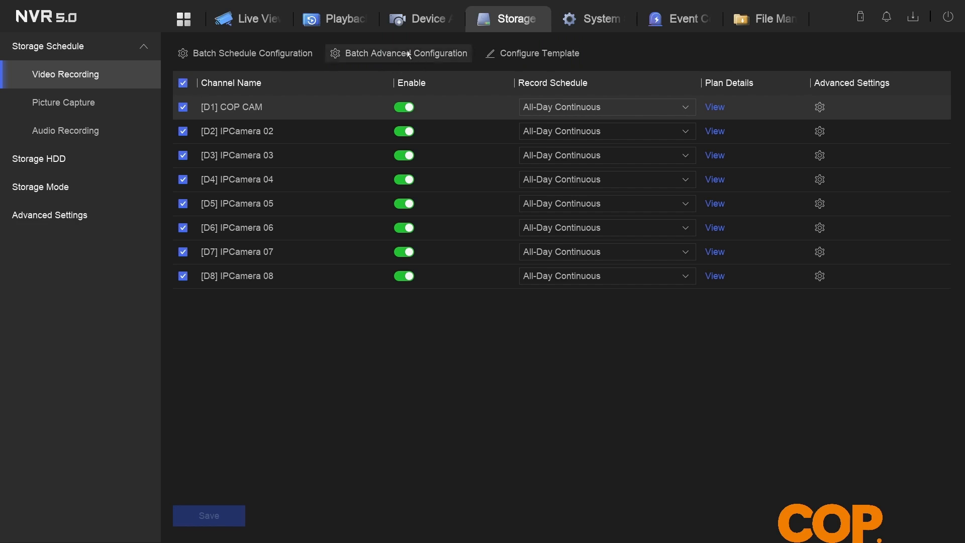
pyautogui.click(819, 106)
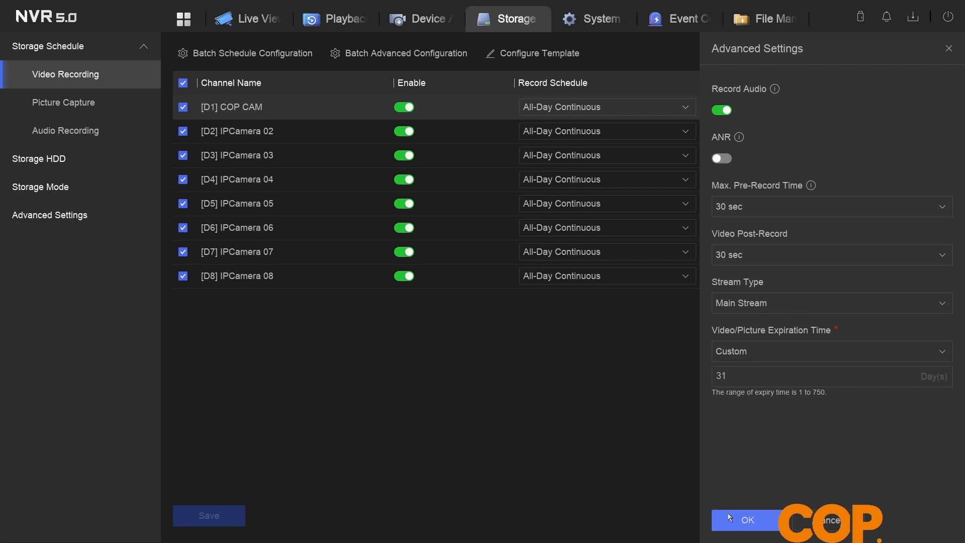
pyautogui.click(746, 519)
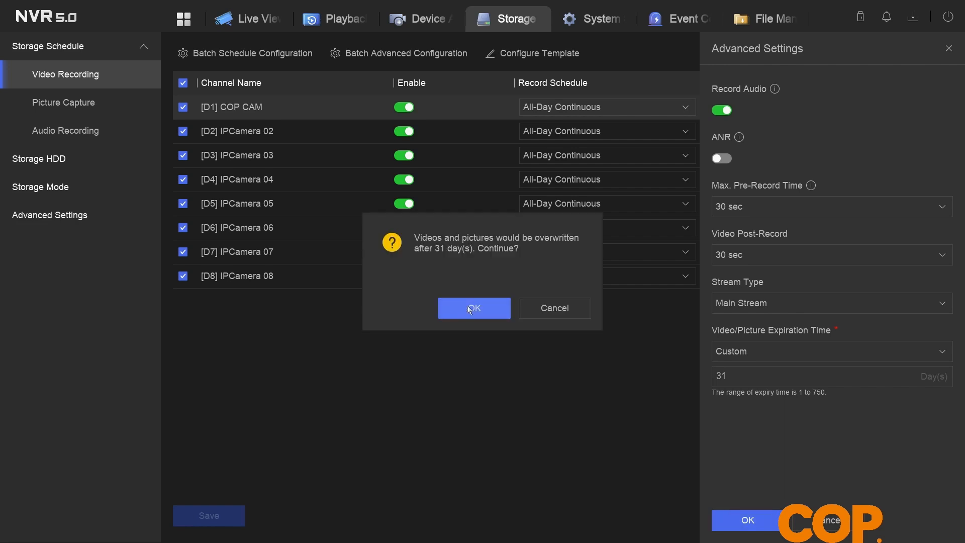
pyautogui.moveTo(477, 310)
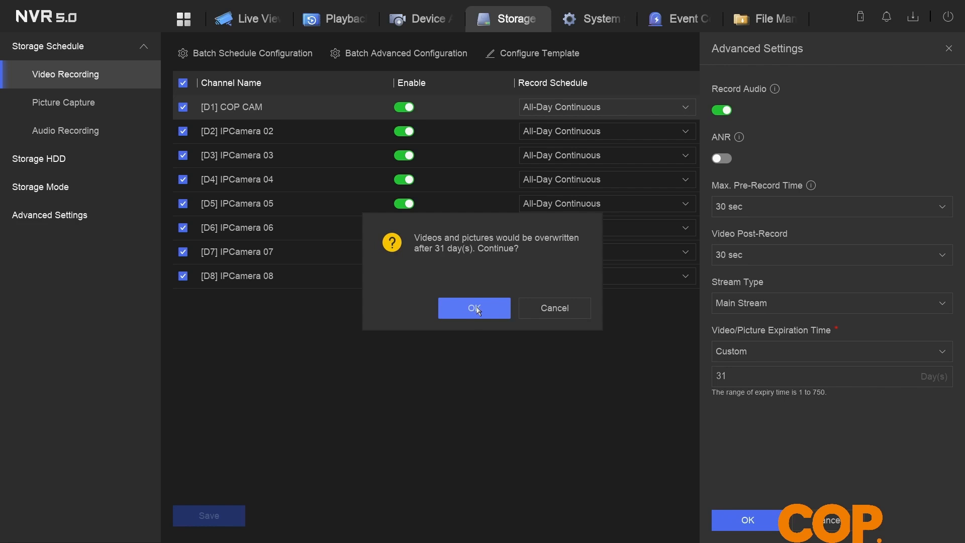
pyautogui.click(473, 308)
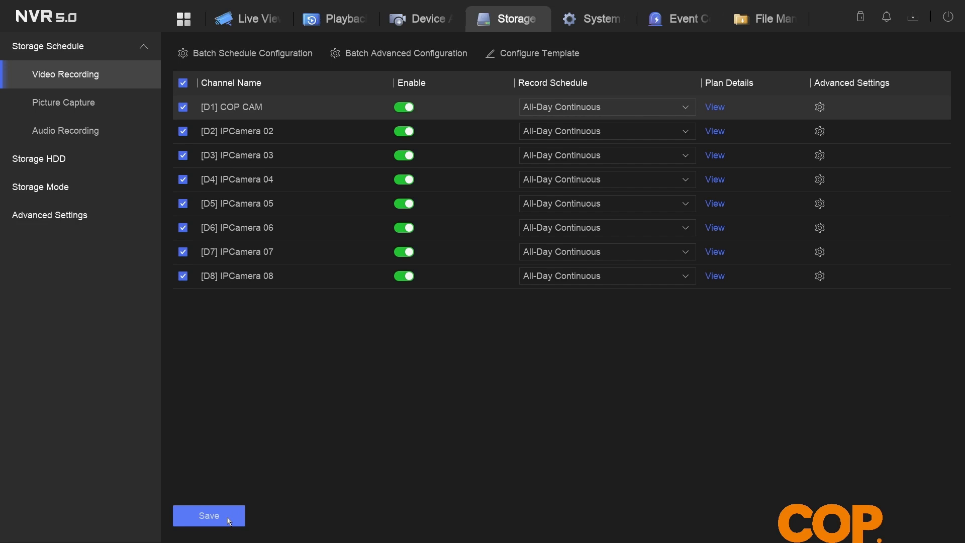
pyautogui.click(208, 514)
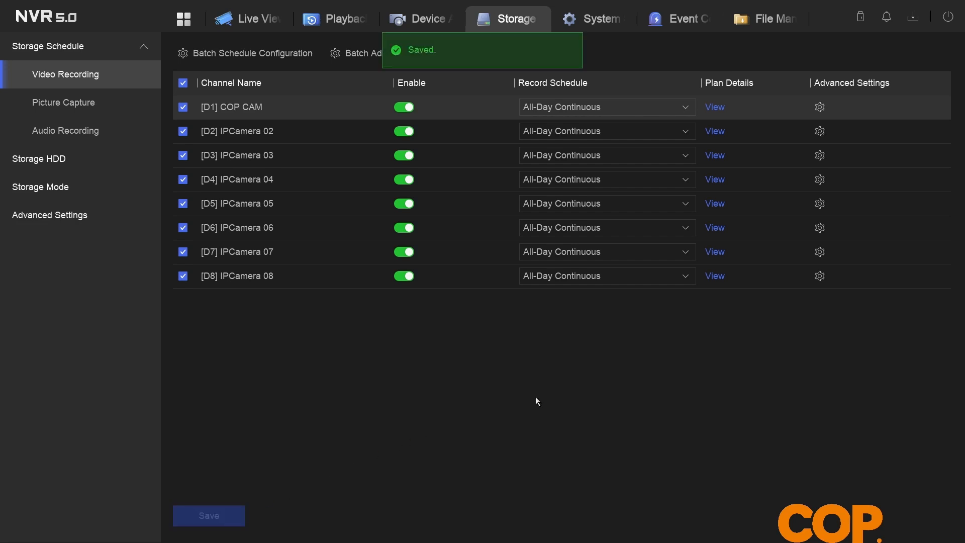
pyautogui.click(183, 82)
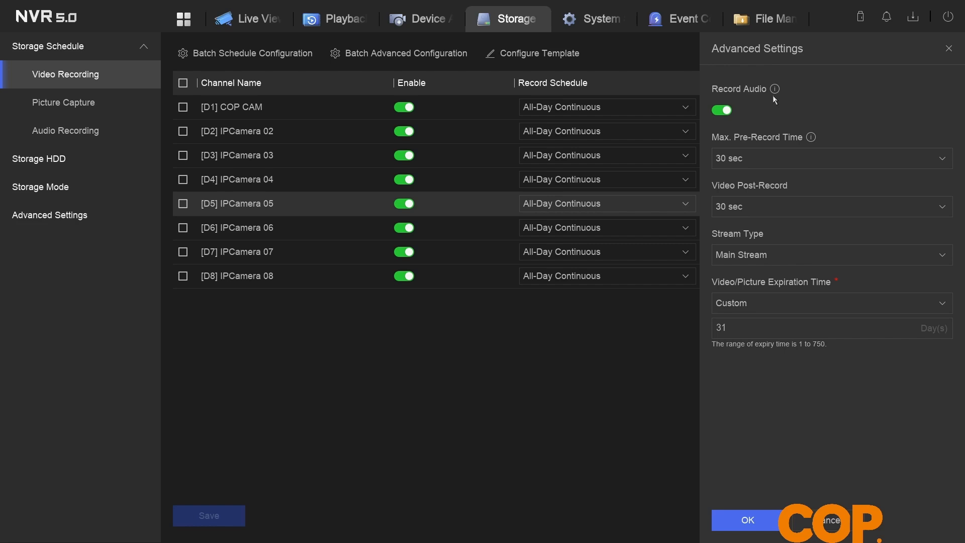
pyautogui.moveTo(948, 48)
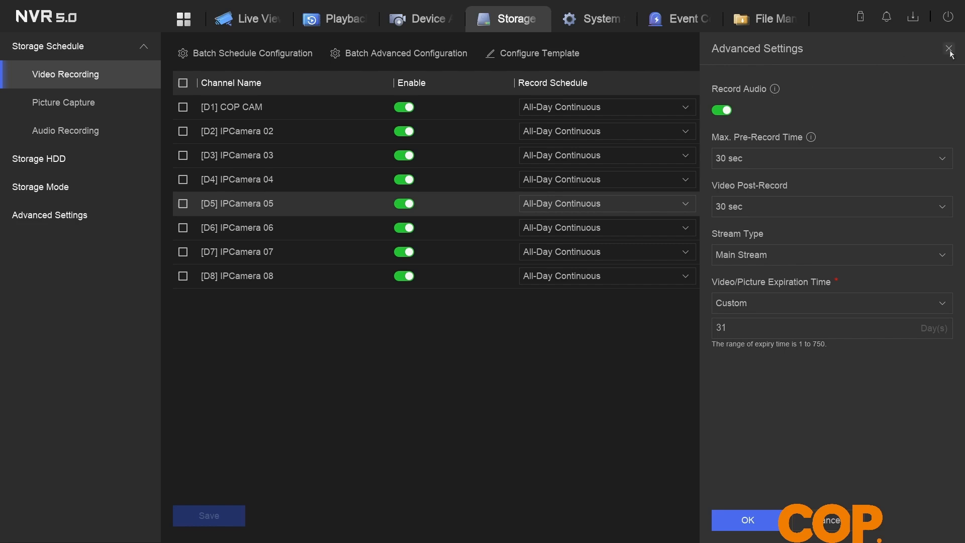
pyautogui.click(949, 49)
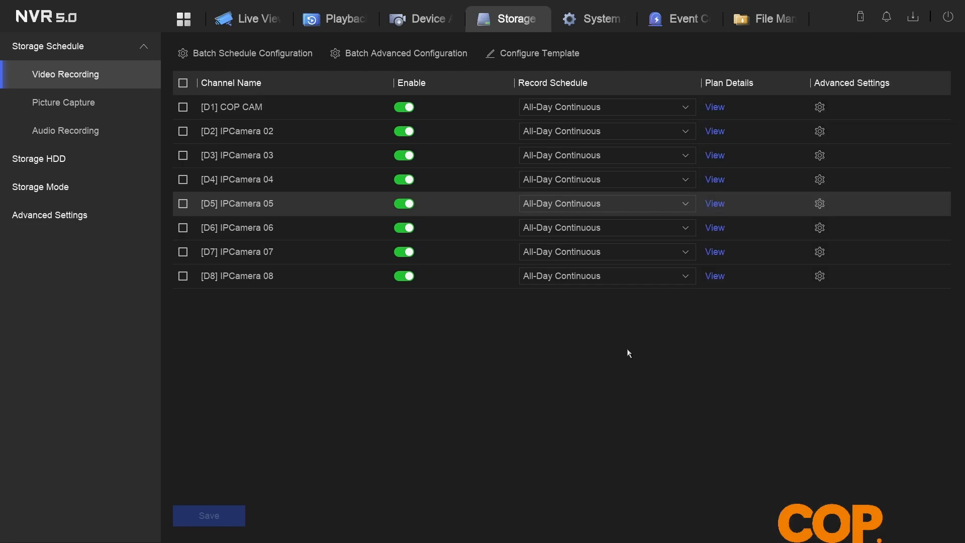